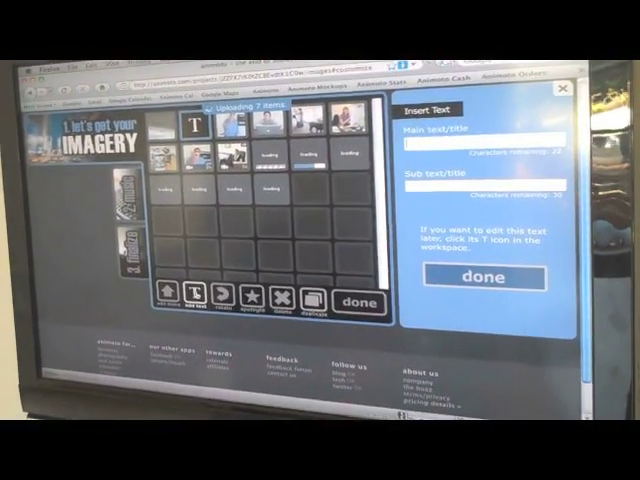
Step: Enter 'TechCrunch Office' as the title card text with subtitle 'August 24, 2009'
text(TechCrunch Office)
text(August 24, 2009)
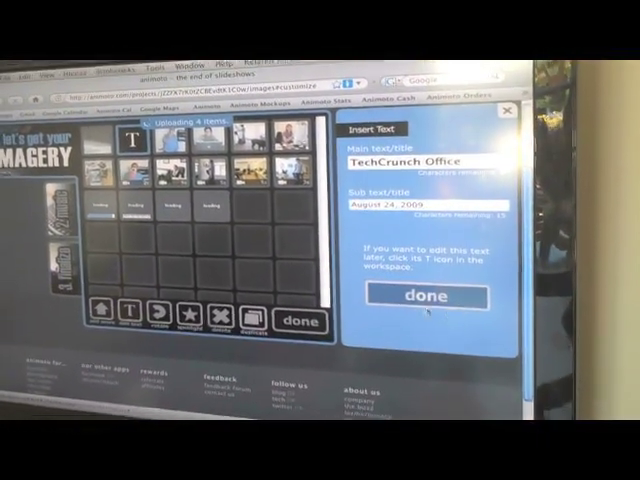
Step: Confirm the TechCrunch Office title card and proceed to the music step
click(427, 296)
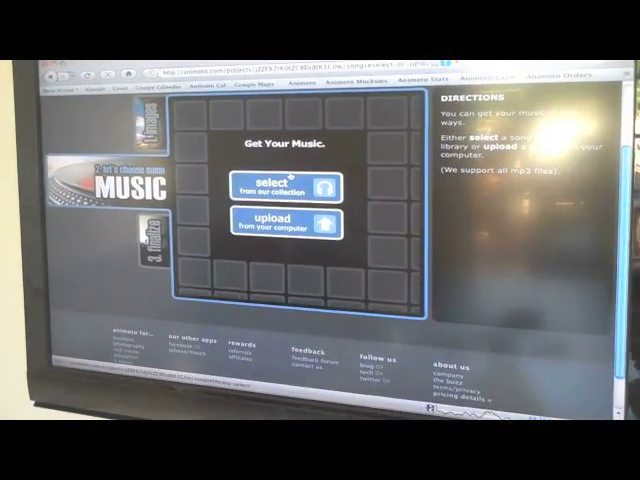
Step: Pick 'A Night In The Park' by John Kelley from Animoto's music collection
click(290, 185)
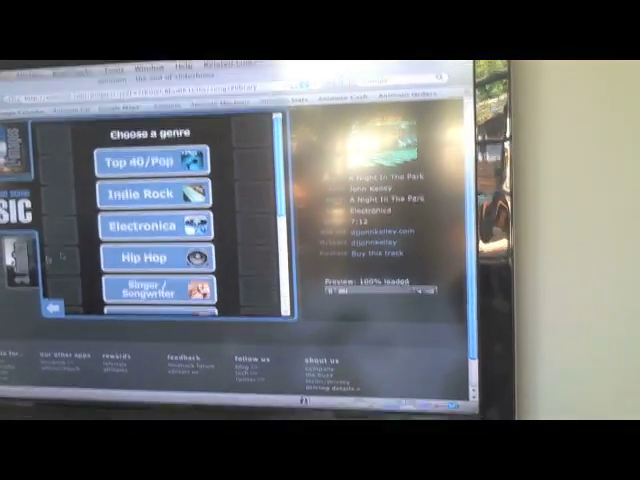
click(143, 227)
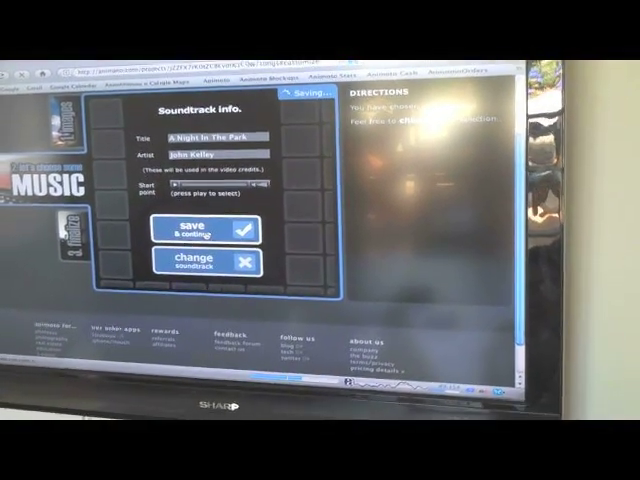
Step: Save the soundtrack and create the video titled TC
click(207, 228)
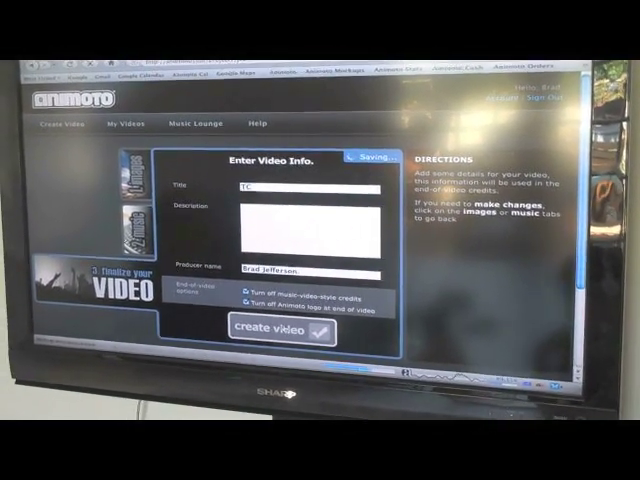
click(282, 332)
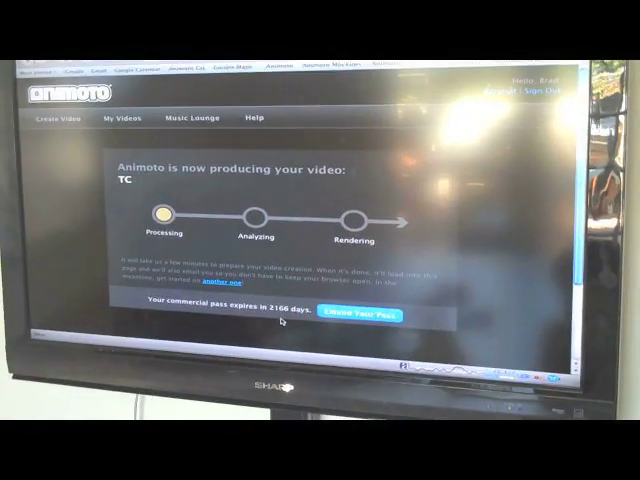